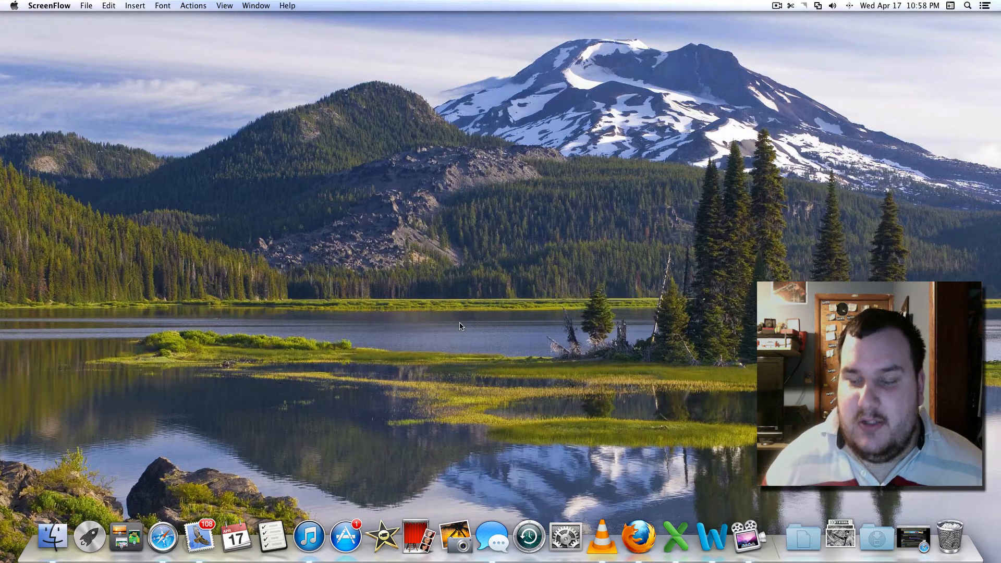
{"action": "mouse_move", "coordinate": [464, 323]}
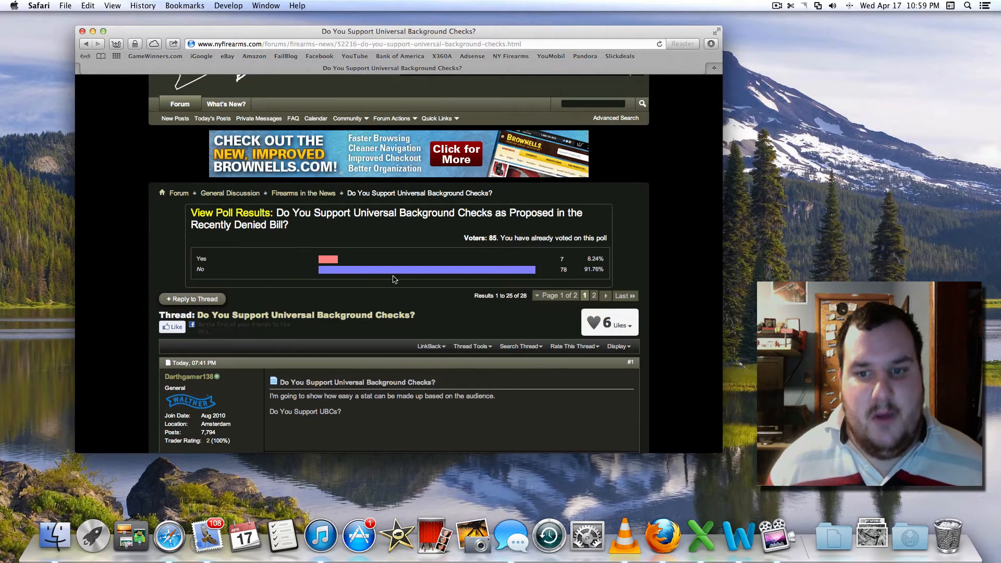
{"action": "mouse_move", "coordinate": [551, 266]}
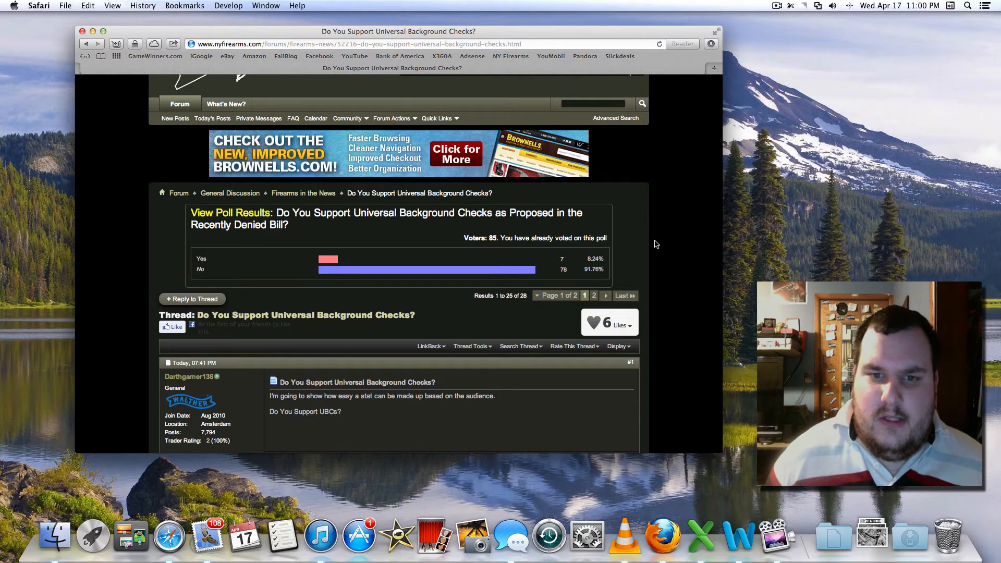
{"action": "mouse_move", "coordinate": [636, 254]}
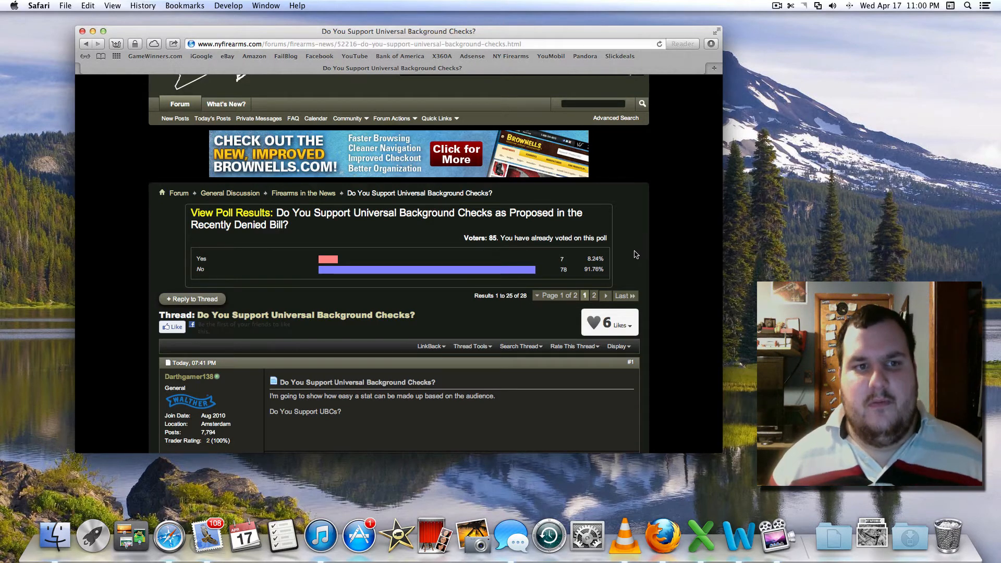
{"action": "scroll", "scroll_direction": "down", "scroll_amount": 3}
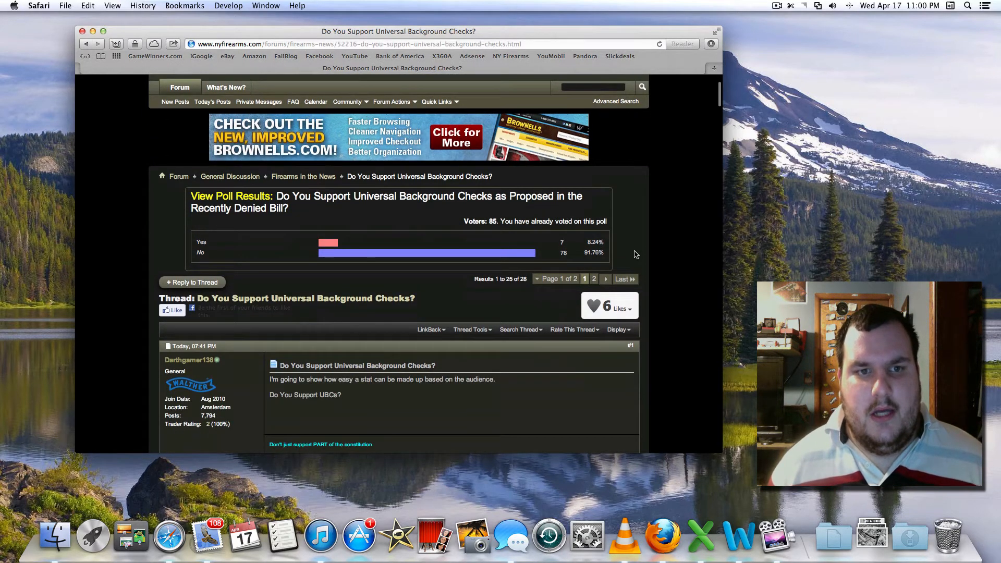
{"action": "scroll", "scroll_direction": "down", "scroll_amount": 3}
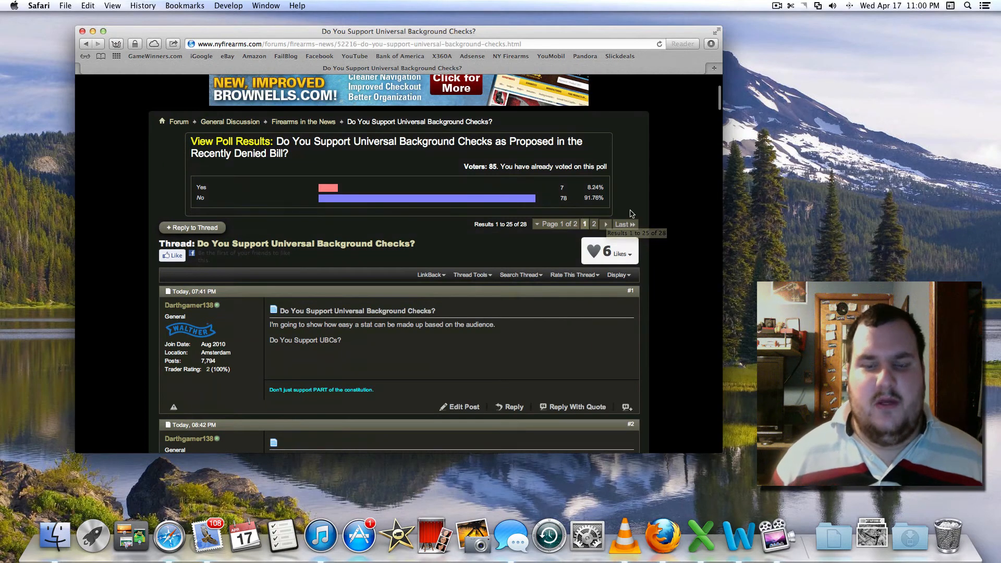
{"action": "scroll", "scroll_direction": "down", "scroll_amount": 3}
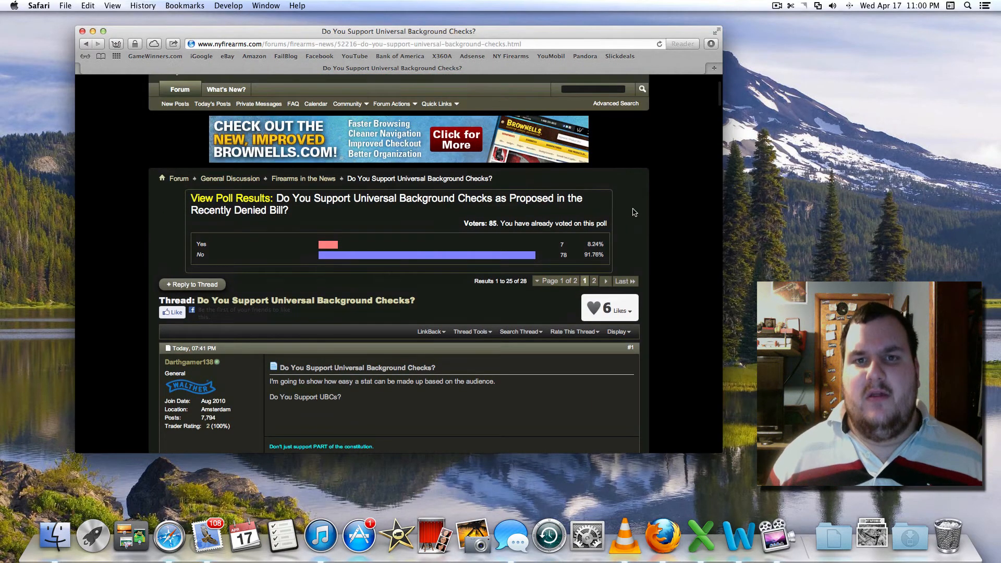